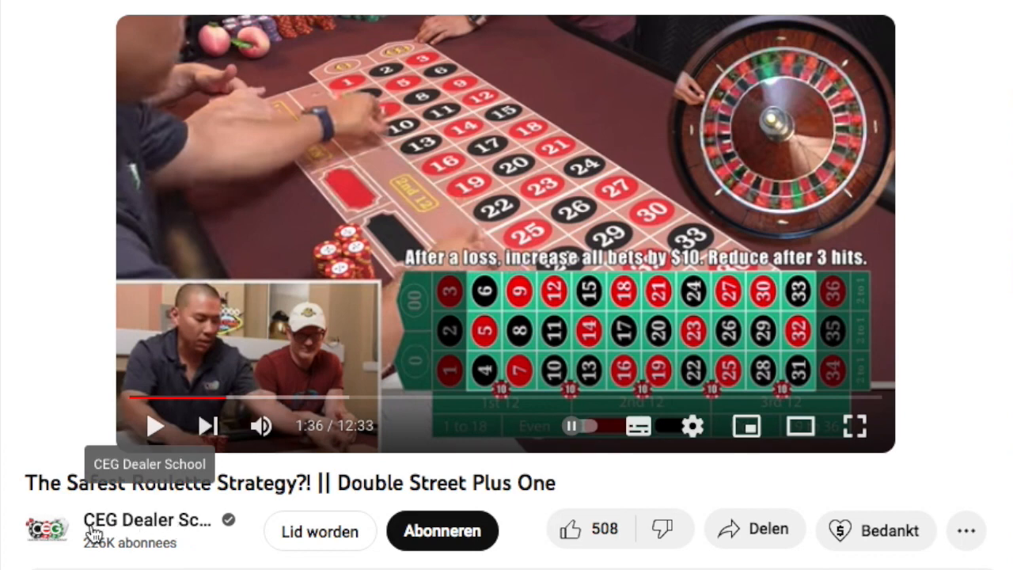
mouse_move(139, 526)
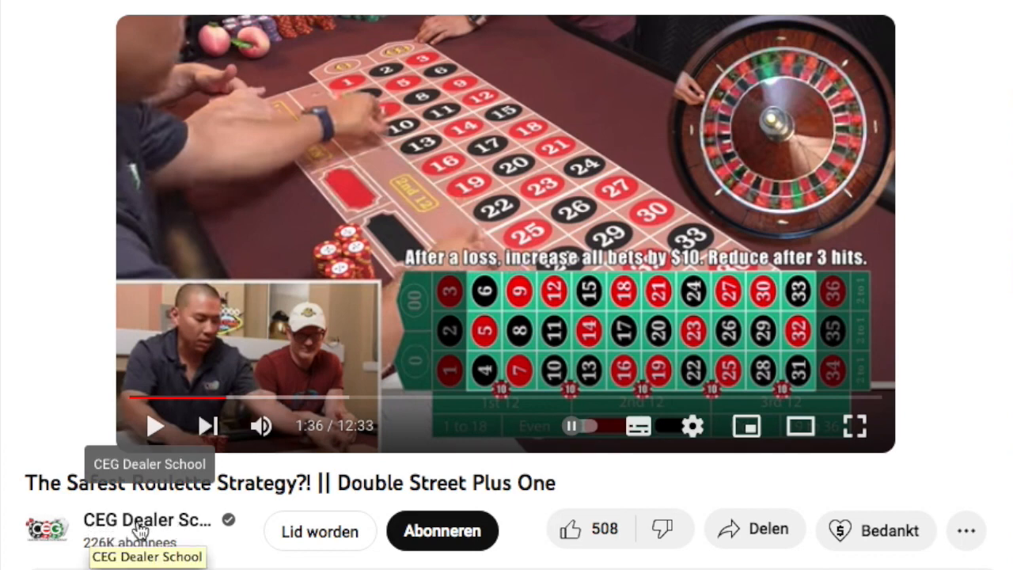
mouse_move(99, 495)
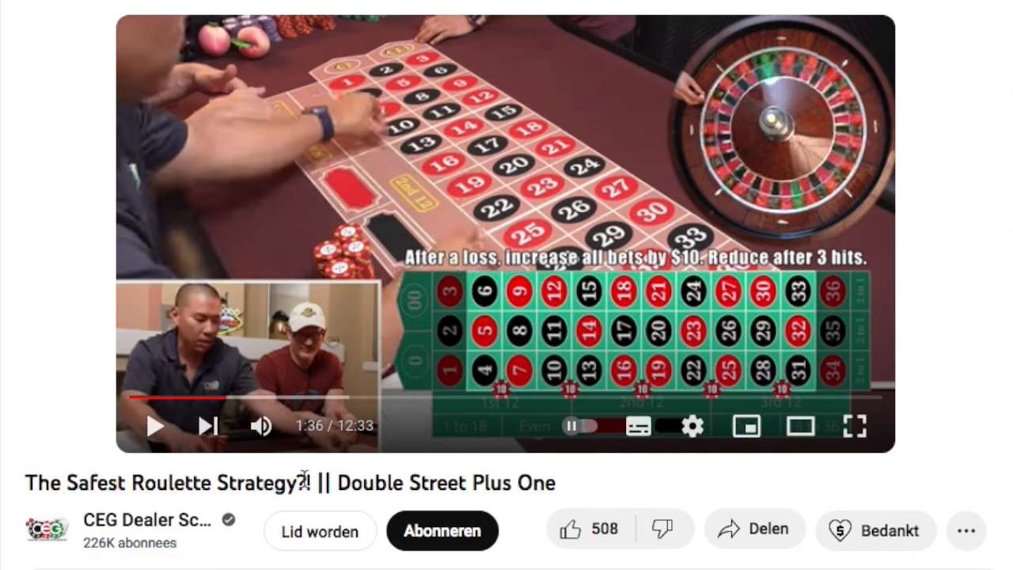
mouse_move(496, 481)
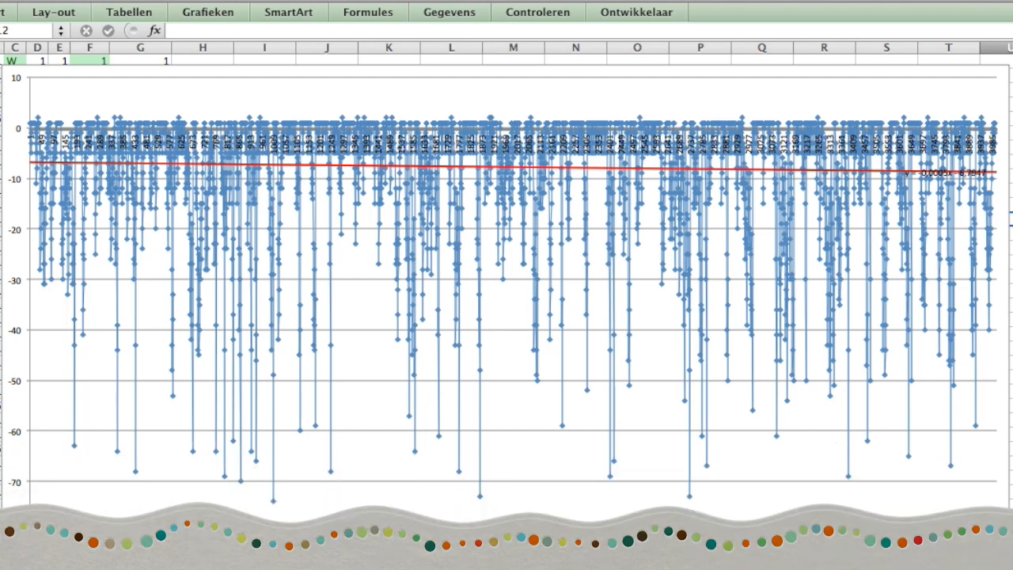
mouse_move(32, 100)
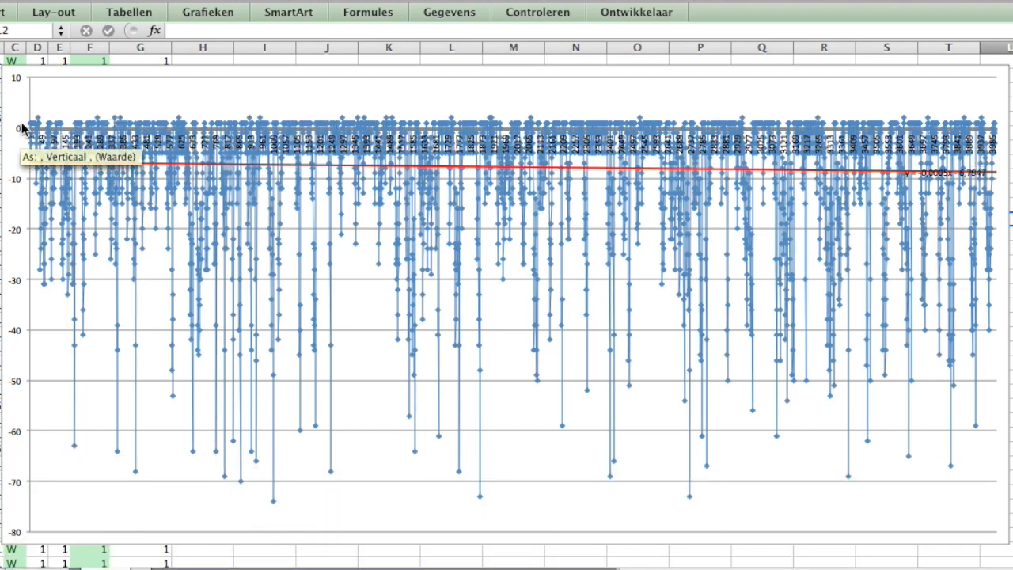
mouse_move(30, 200)
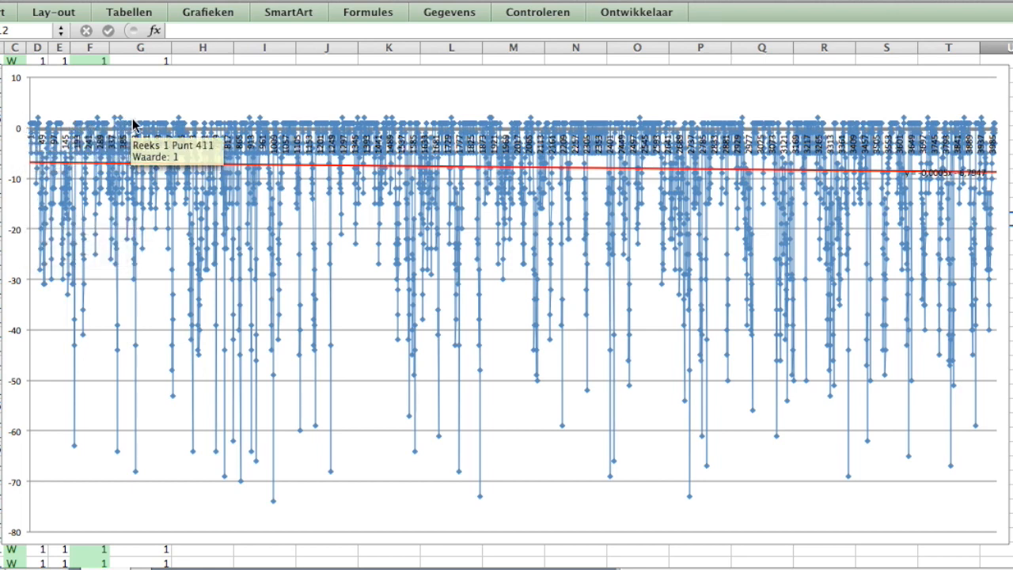
mouse_move(24, 134)
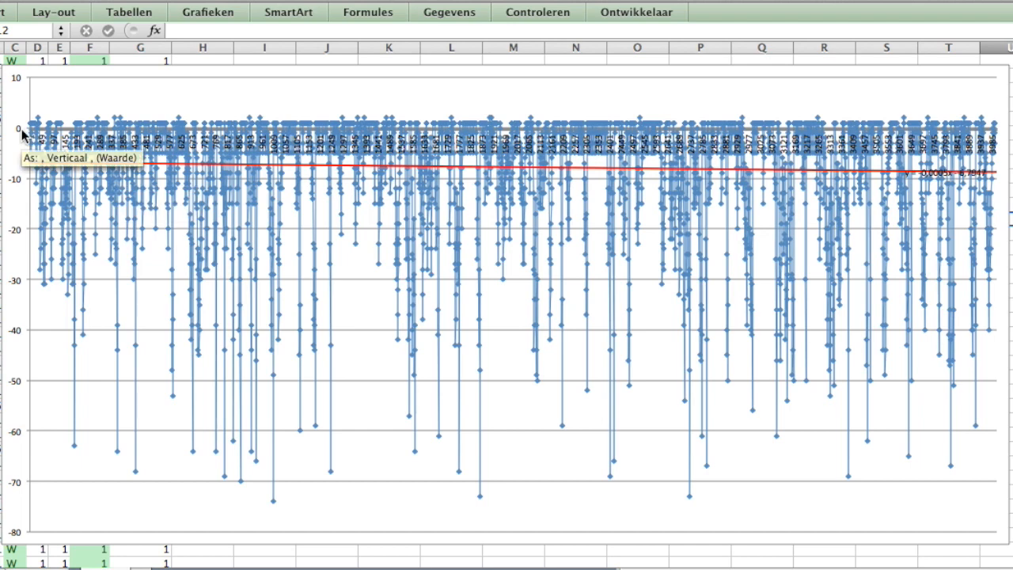
mouse_move(34, 255)
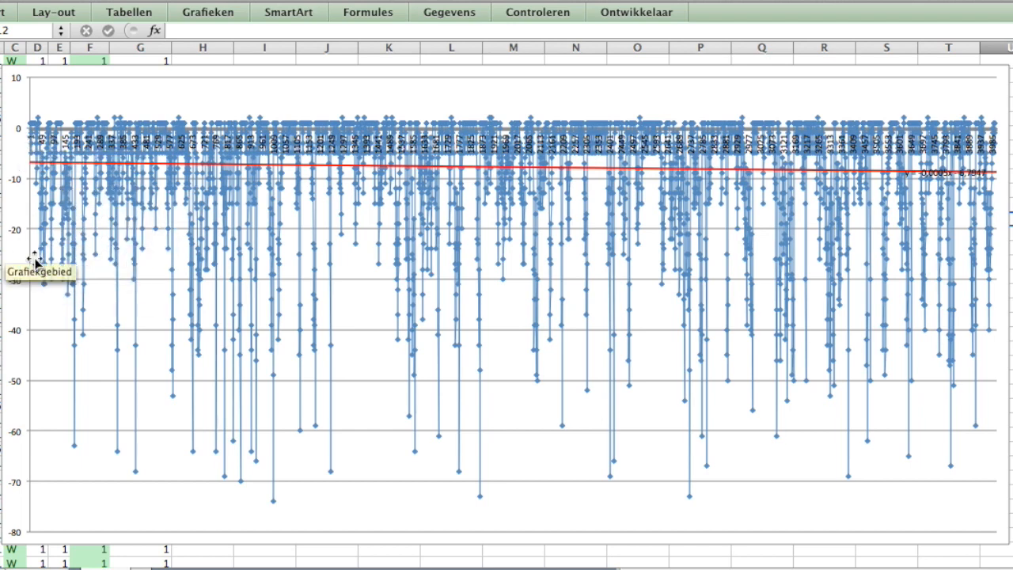
mouse_move(58, 249)
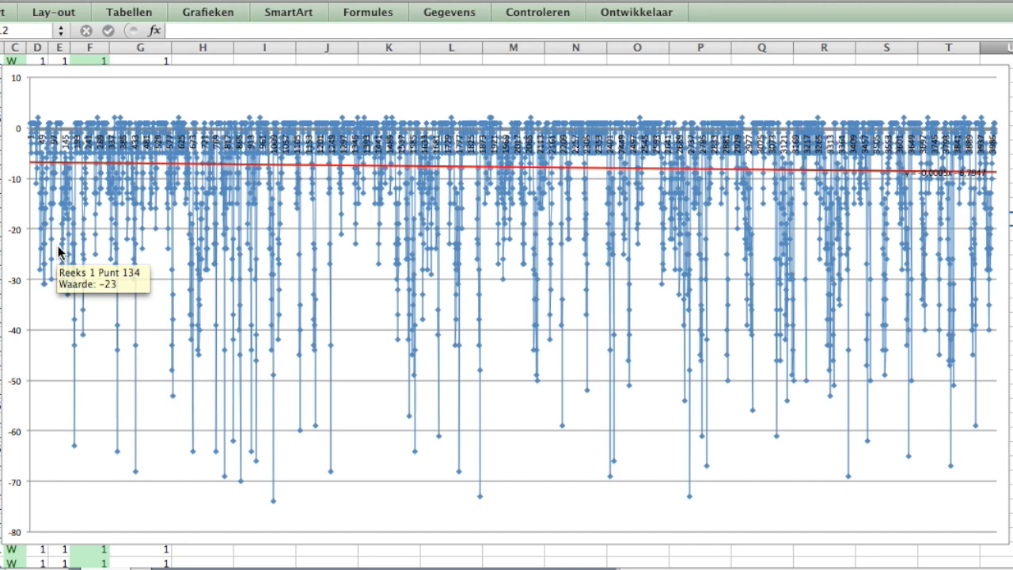
mouse_move(295, 170)
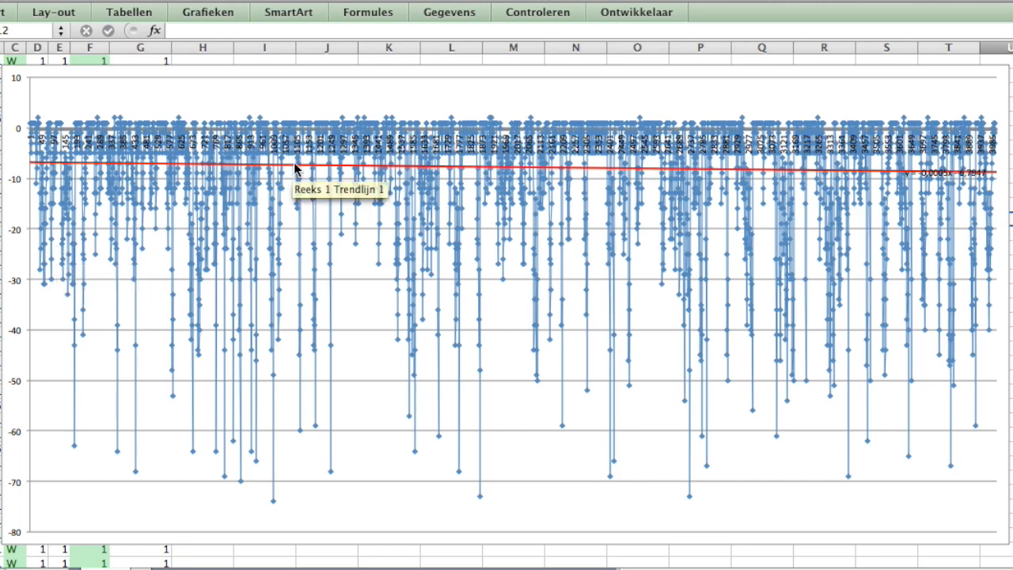
mouse_move(521, 177)
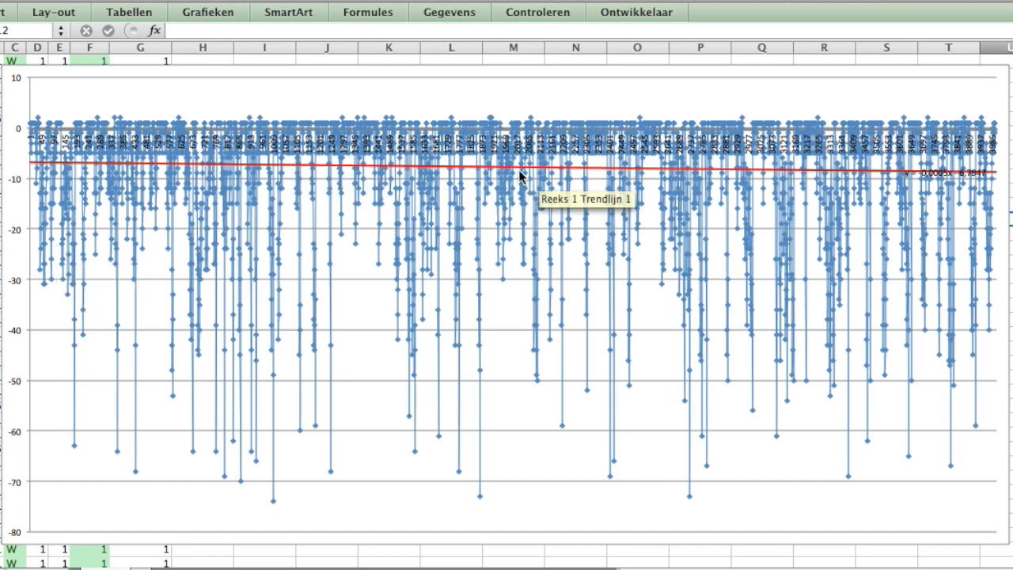
mouse_move(523, 307)
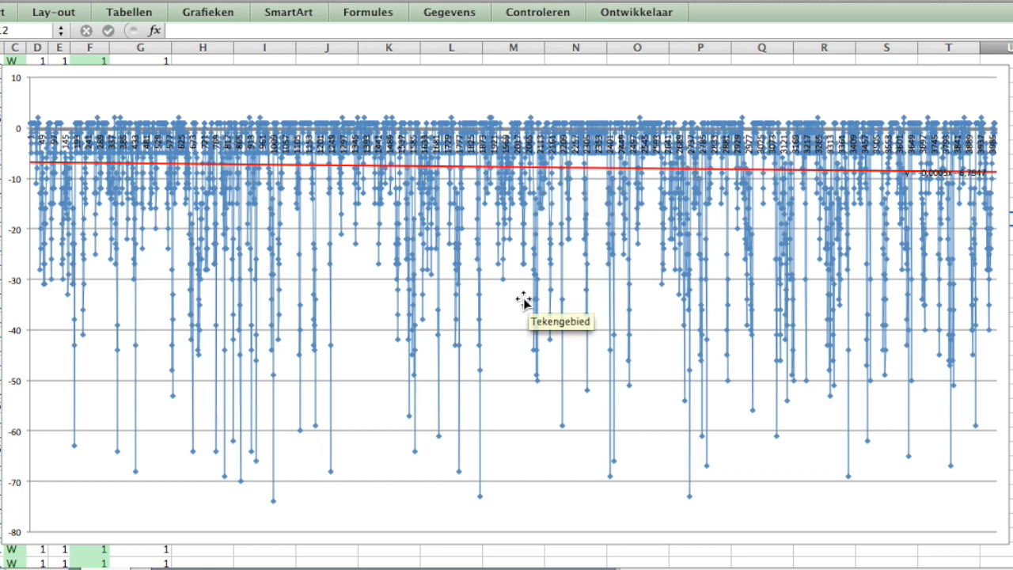
mouse_move(510, 169)
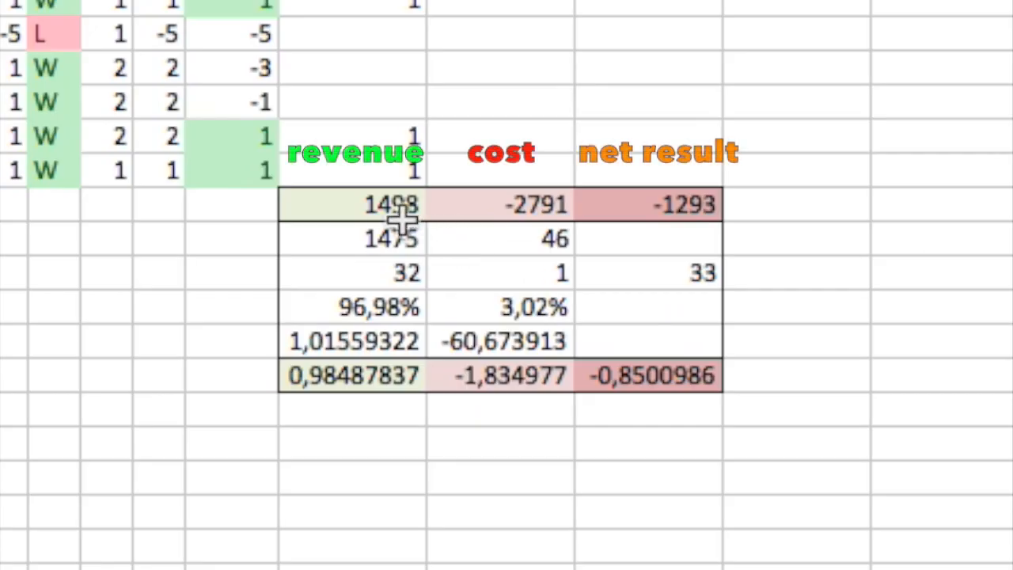
Review the revenue total 1498, count 1475, ratio 1.0156, and total cost -2791 (-60.67)
left_click(352, 204)
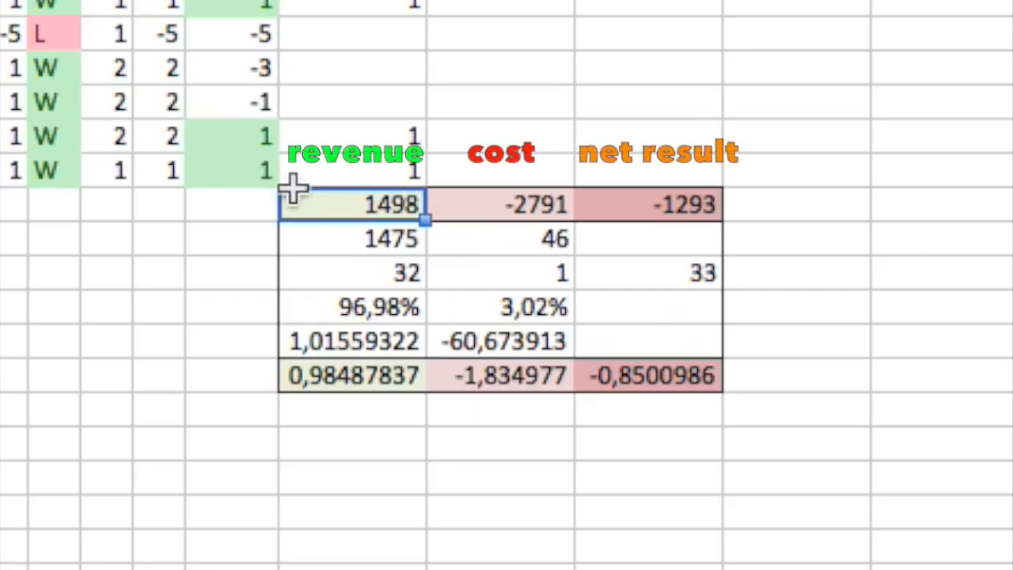
mouse_move(509, 204)
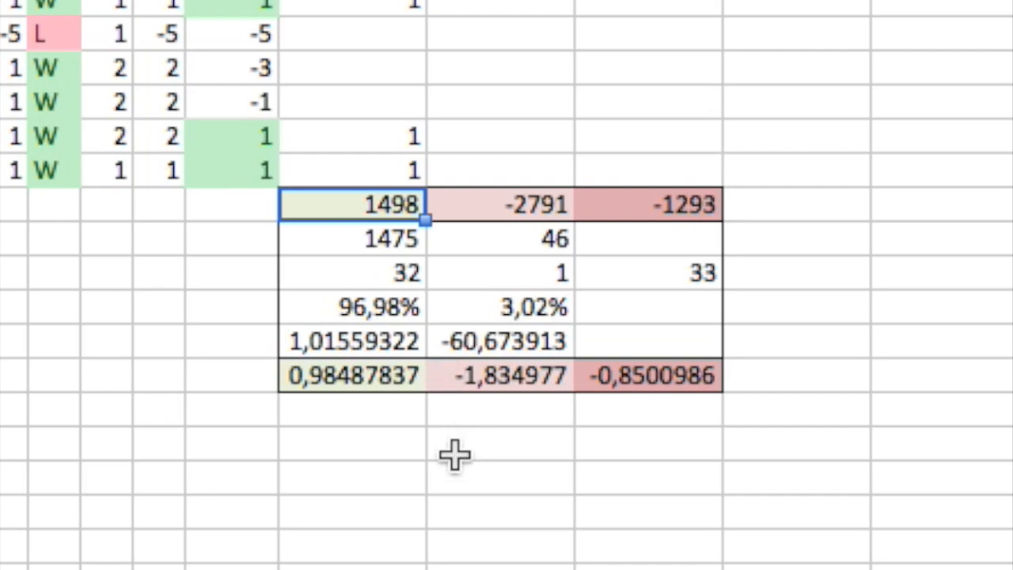
mouse_move(476, 520)
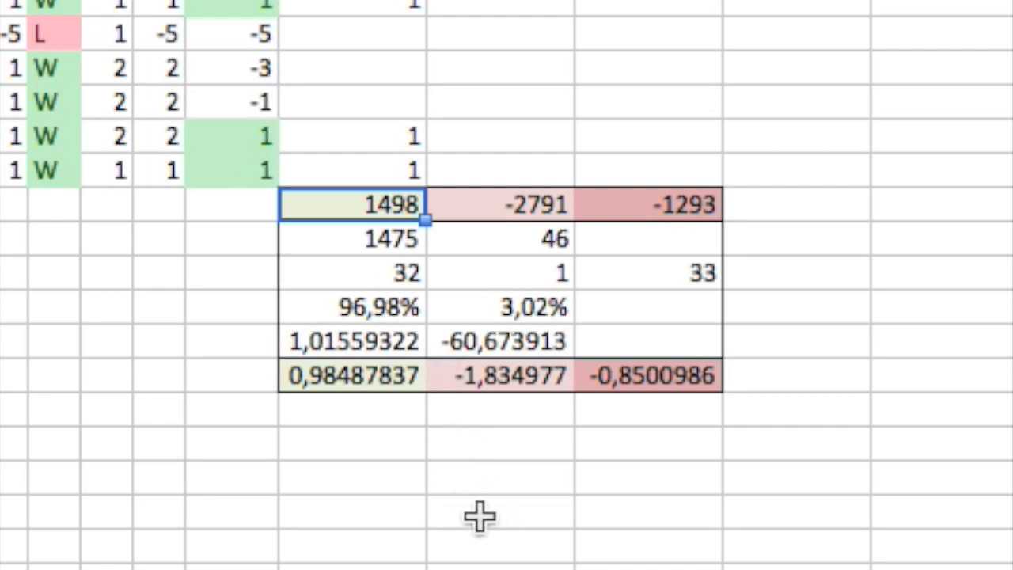
mouse_move(362, 244)
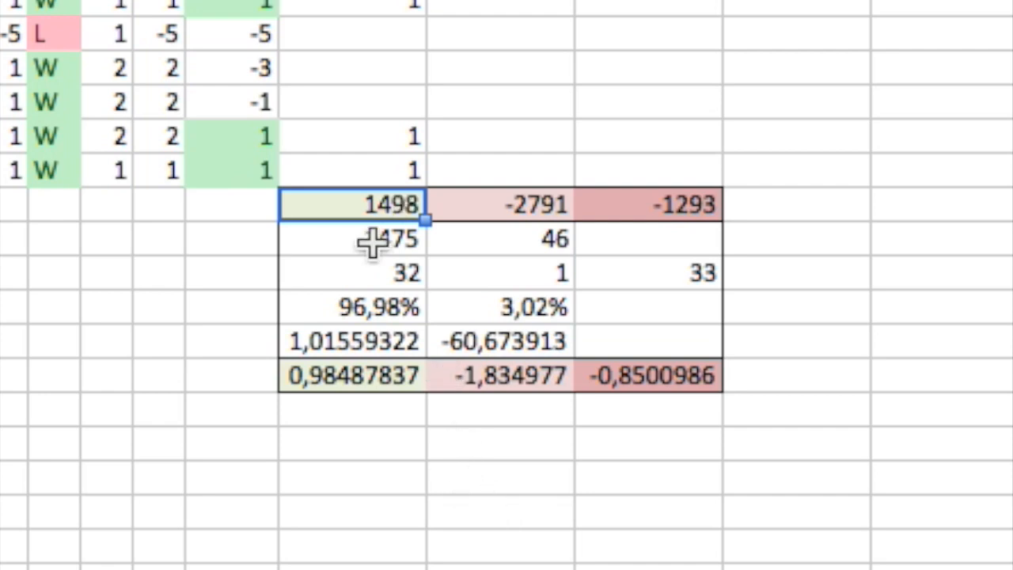
left_click(368, 240)
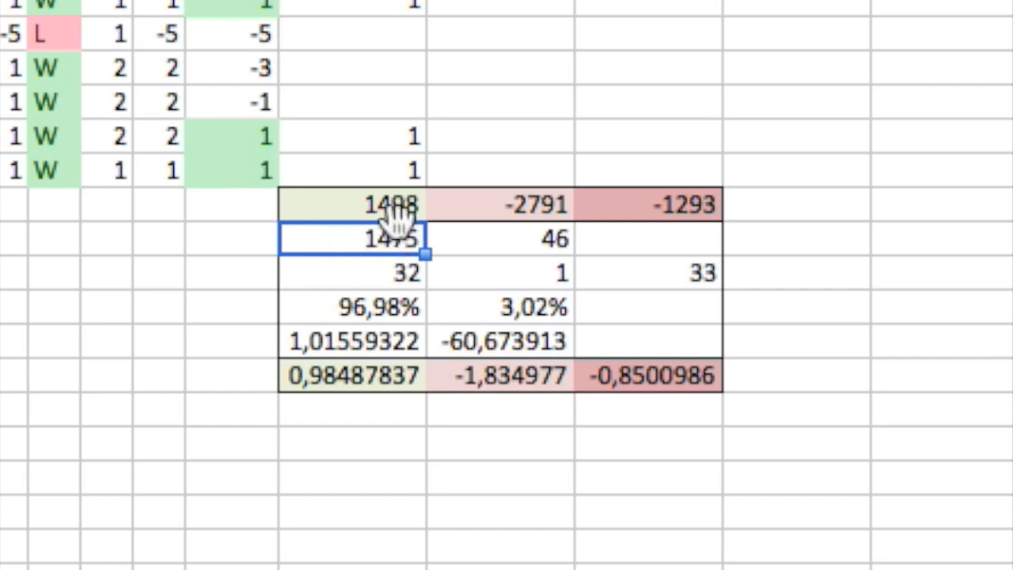
left_click(380, 204)
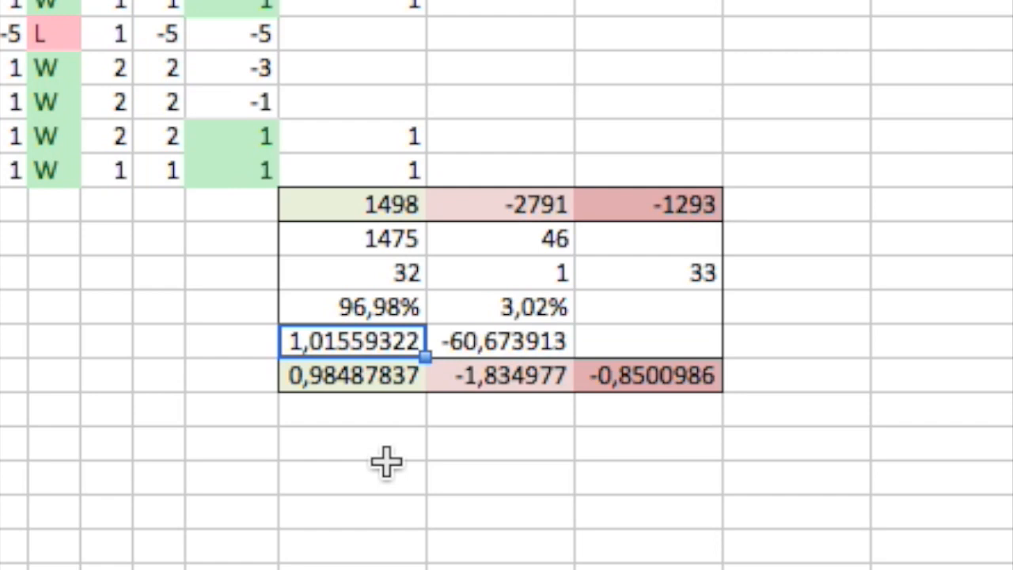
left_click(499, 204)
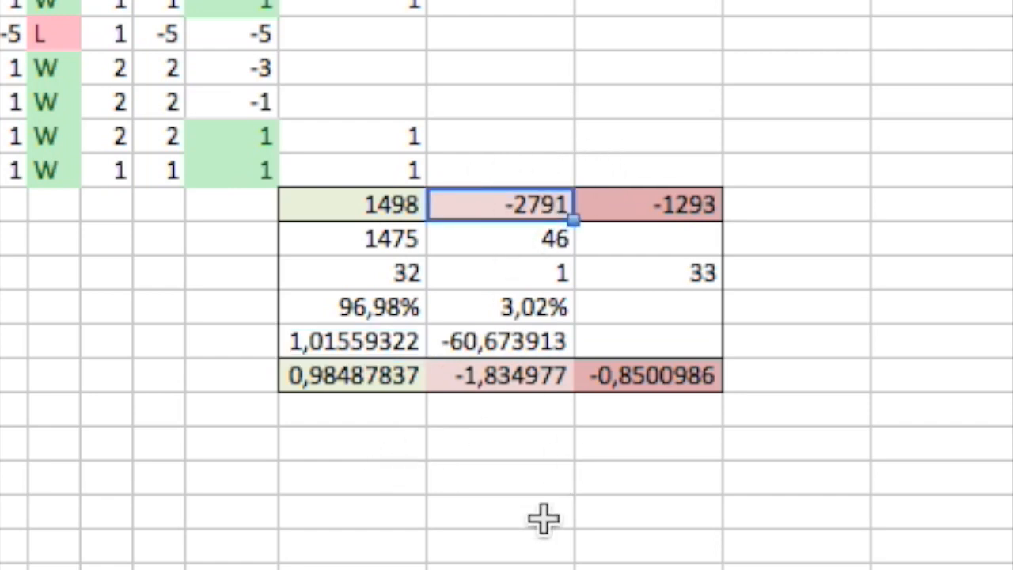
mouse_move(578, 341)
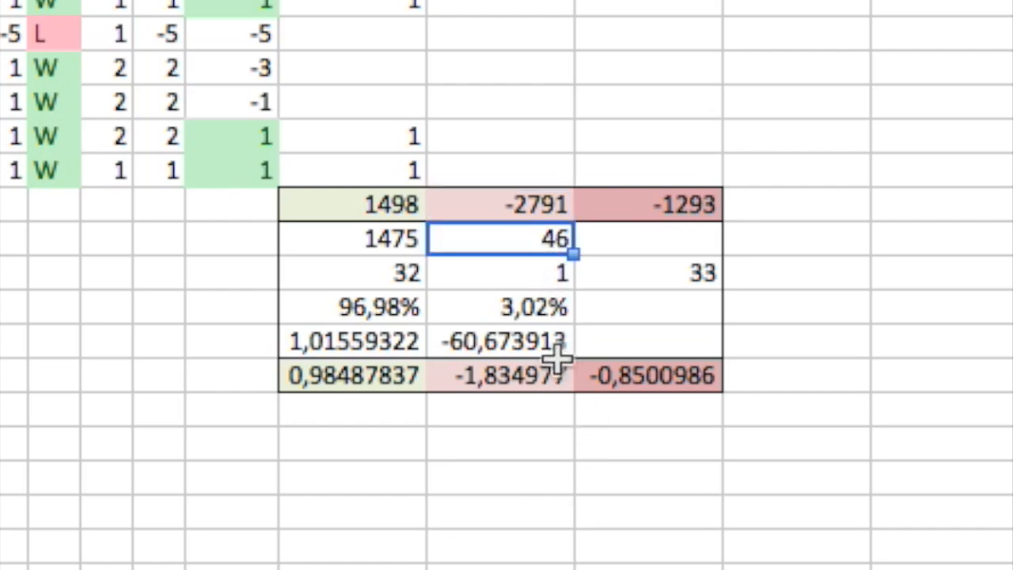
left_click(503, 343)
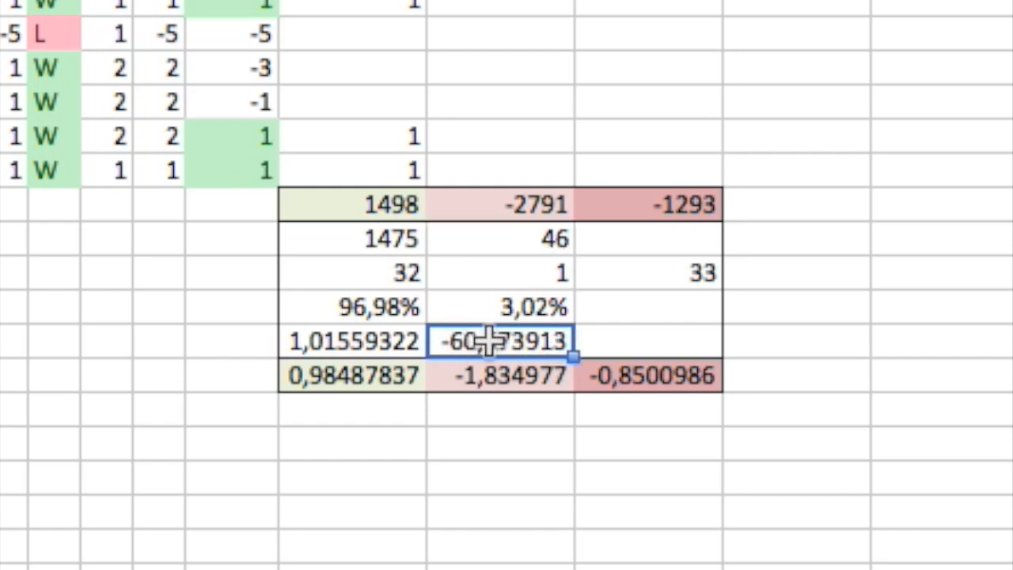
mouse_move(530, 491)
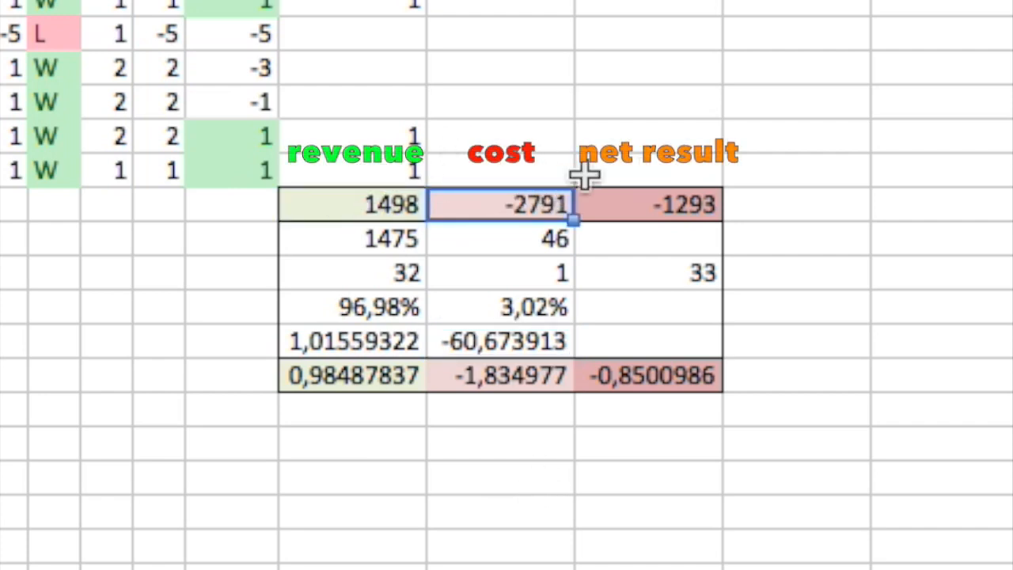
mouse_move(653, 172)
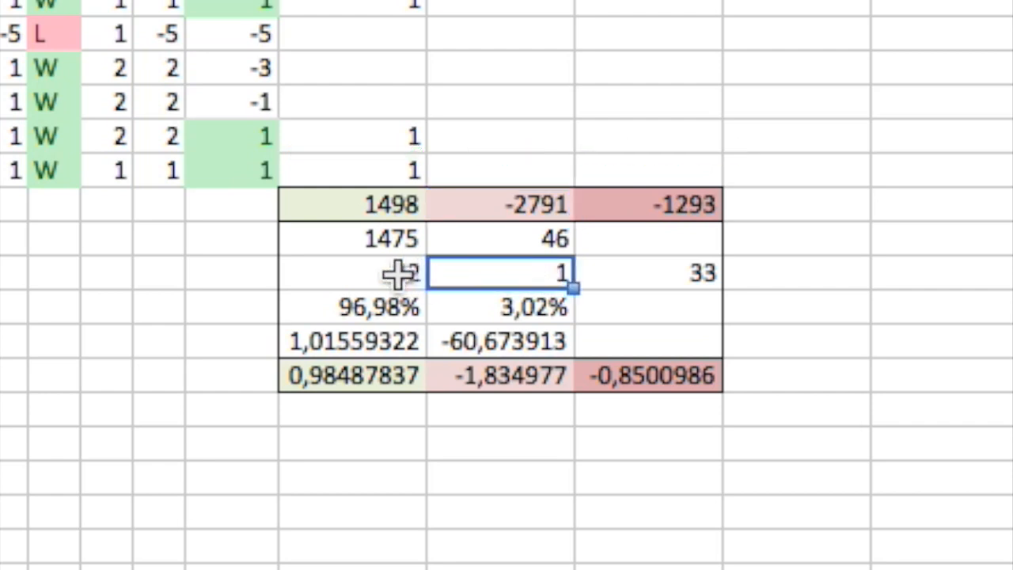
Check the 96.98% revenue share, 3.02% cost share, and -1293 net result, then return to the video
left_click(356, 273)
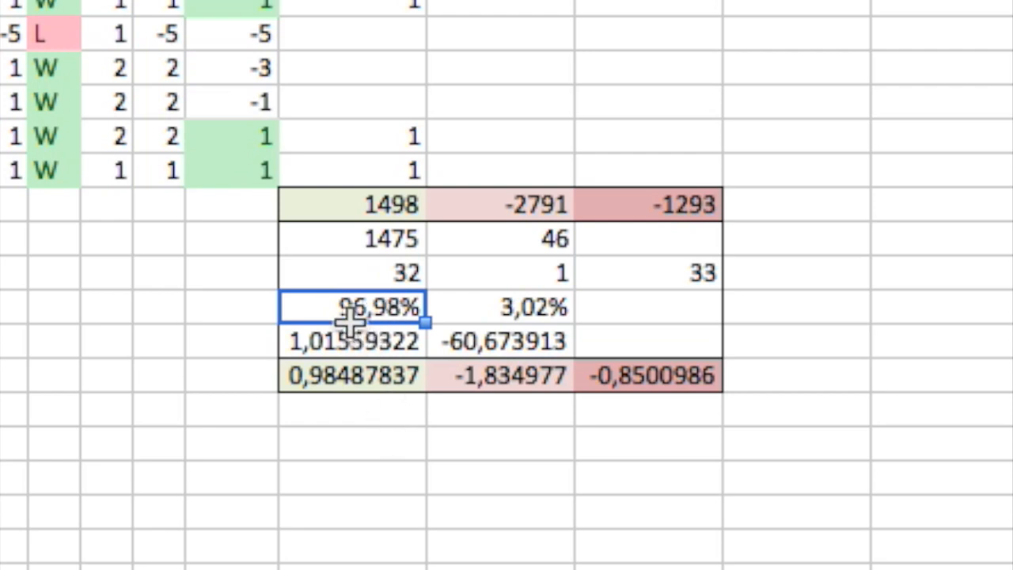
left_click(515, 309)
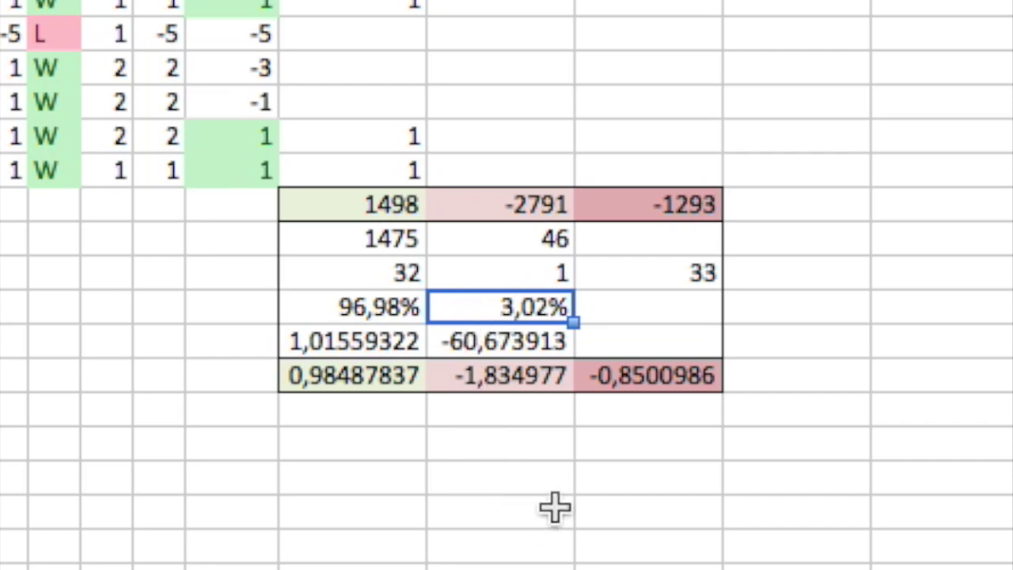
left_click(368, 307)
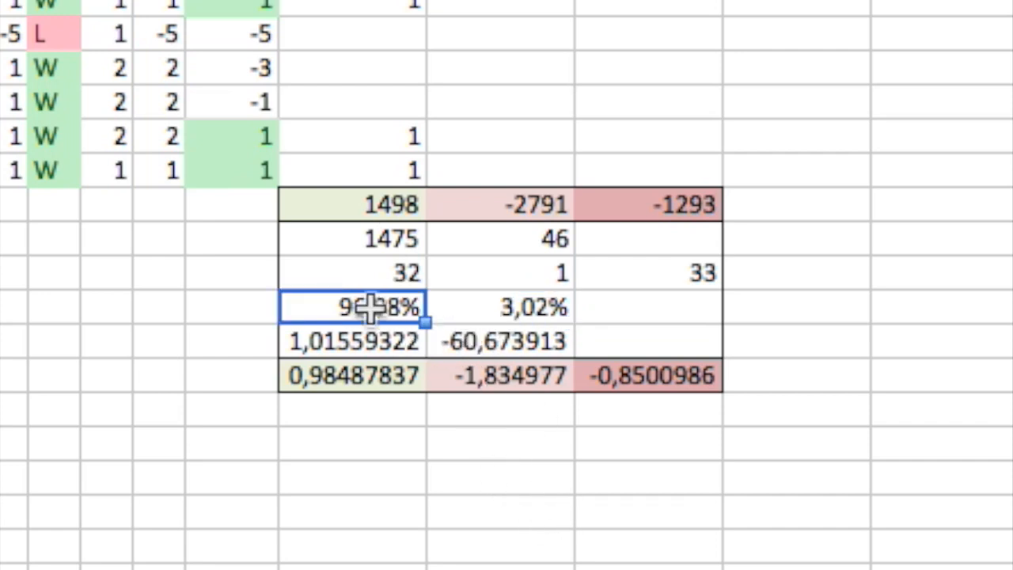
left_click(649, 205)
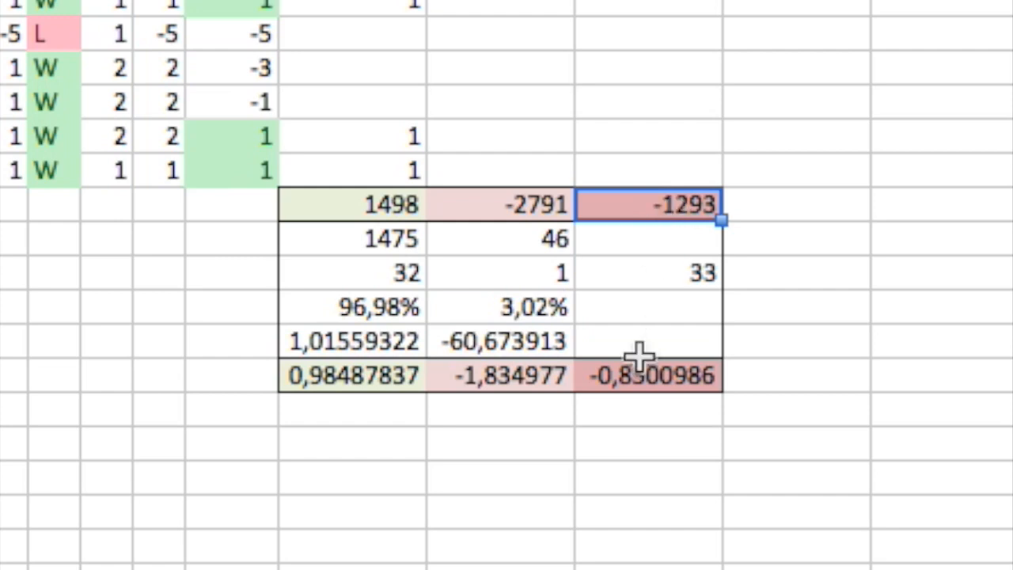
left_click(649, 375)
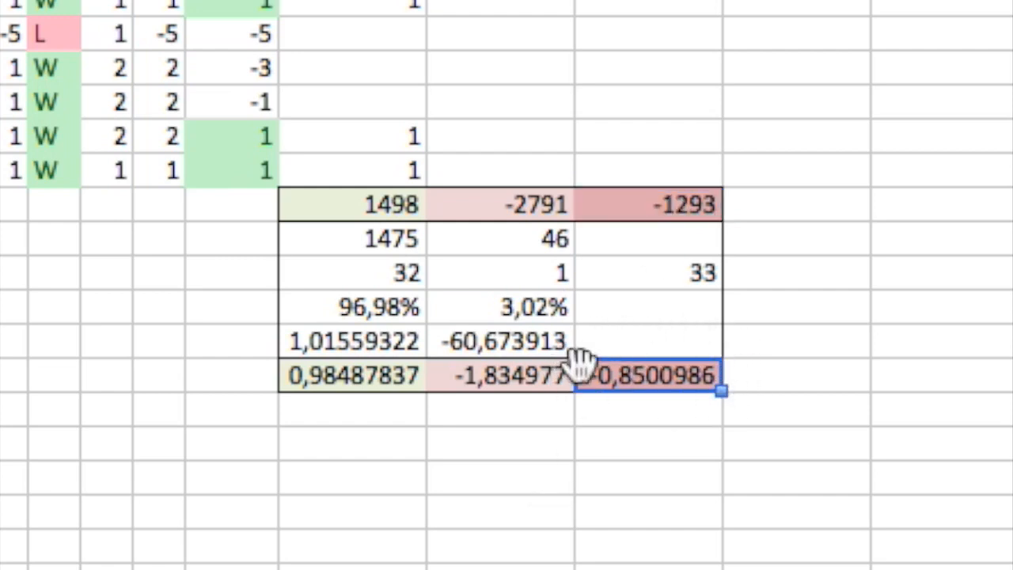
mouse_move(740, 401)
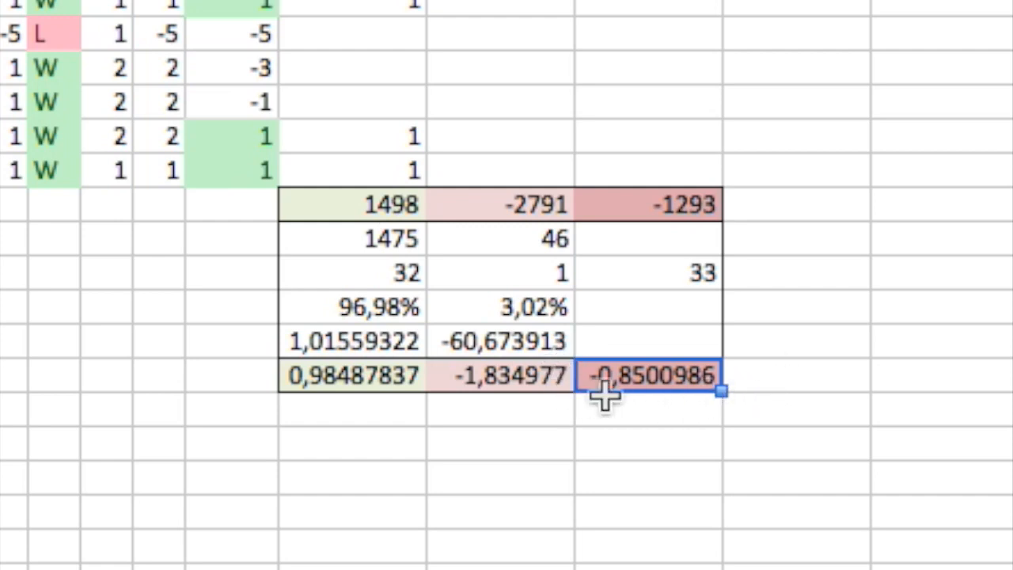
mouse_move(616, 404)
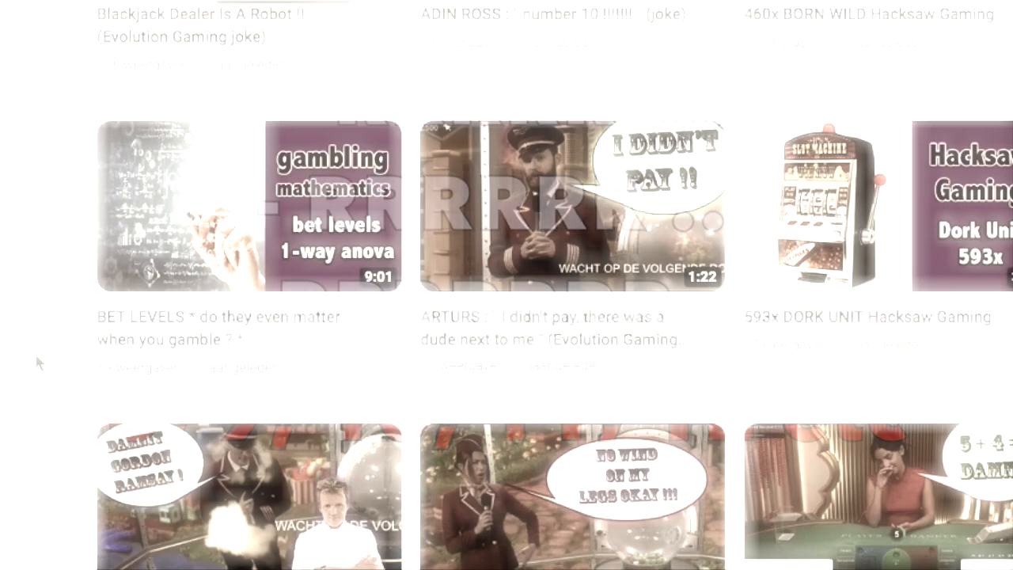
left_click(229, 206)
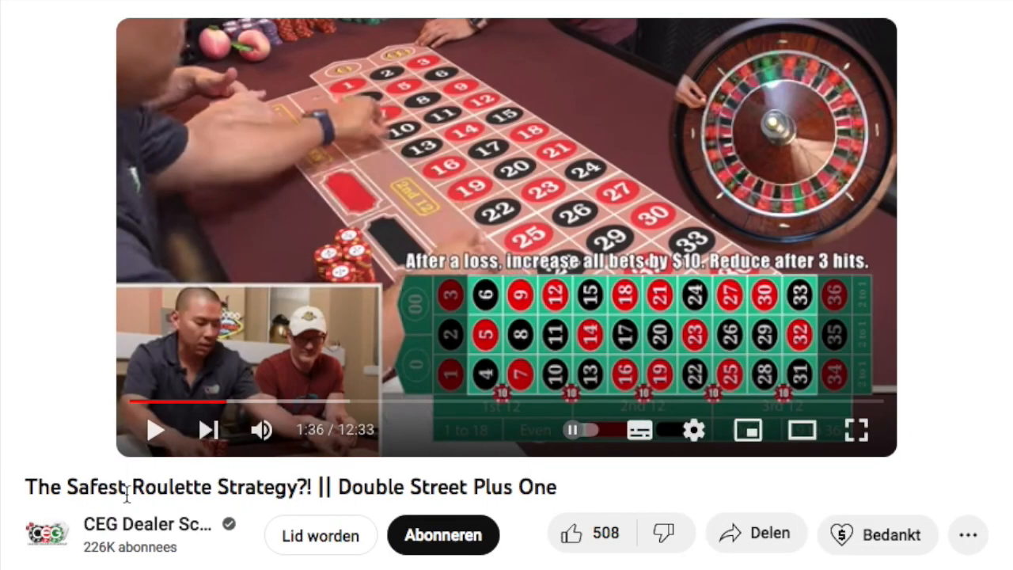